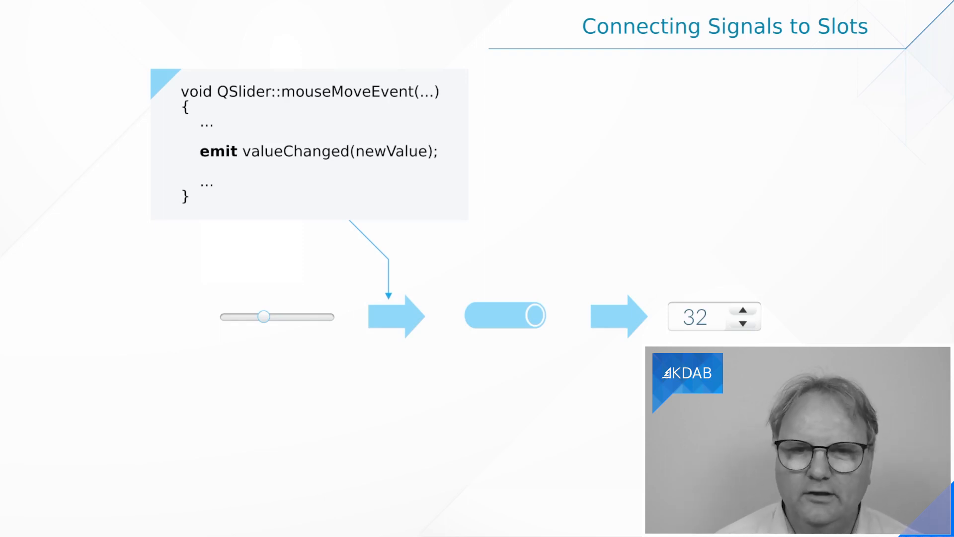
{"action": "key", "text": "Right"}
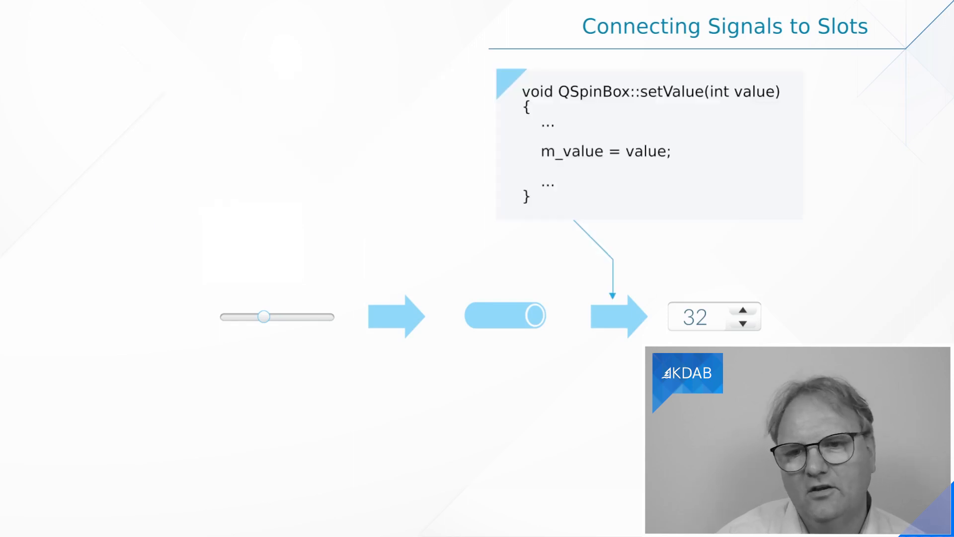